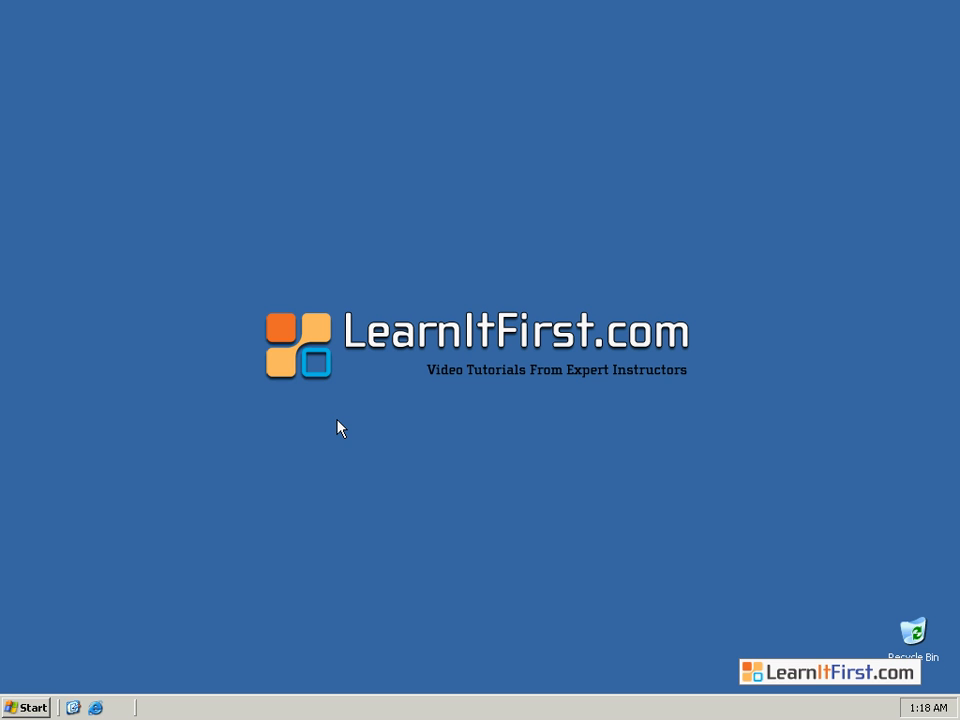
{"action": "mouse_move", "coordinate": [257, 586]}
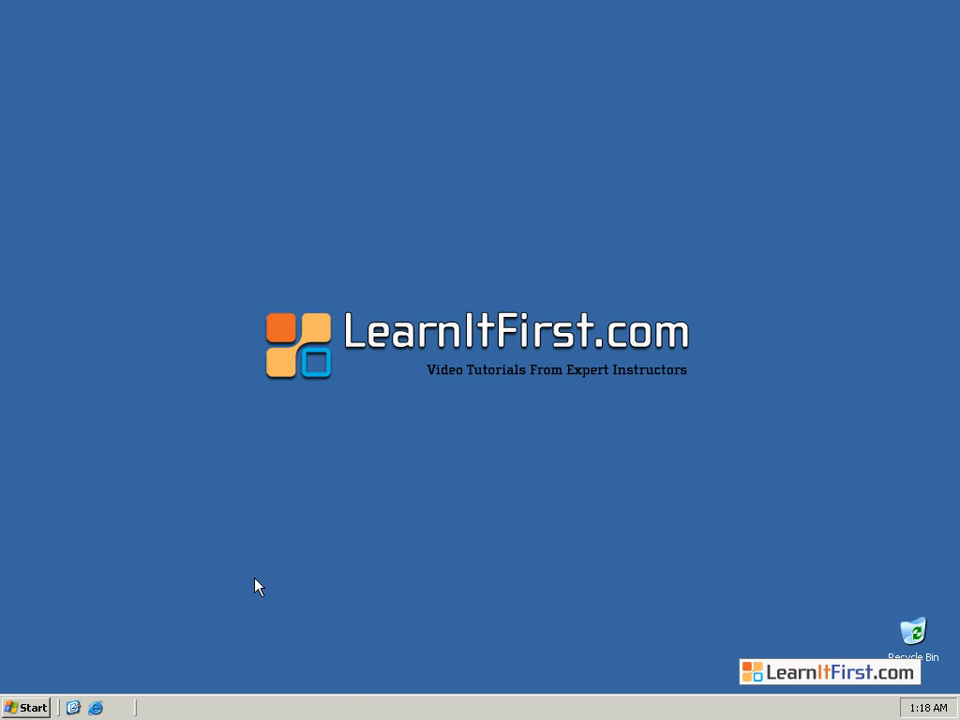
{"action": "mouse_move", "coordinate": [50, 704]}
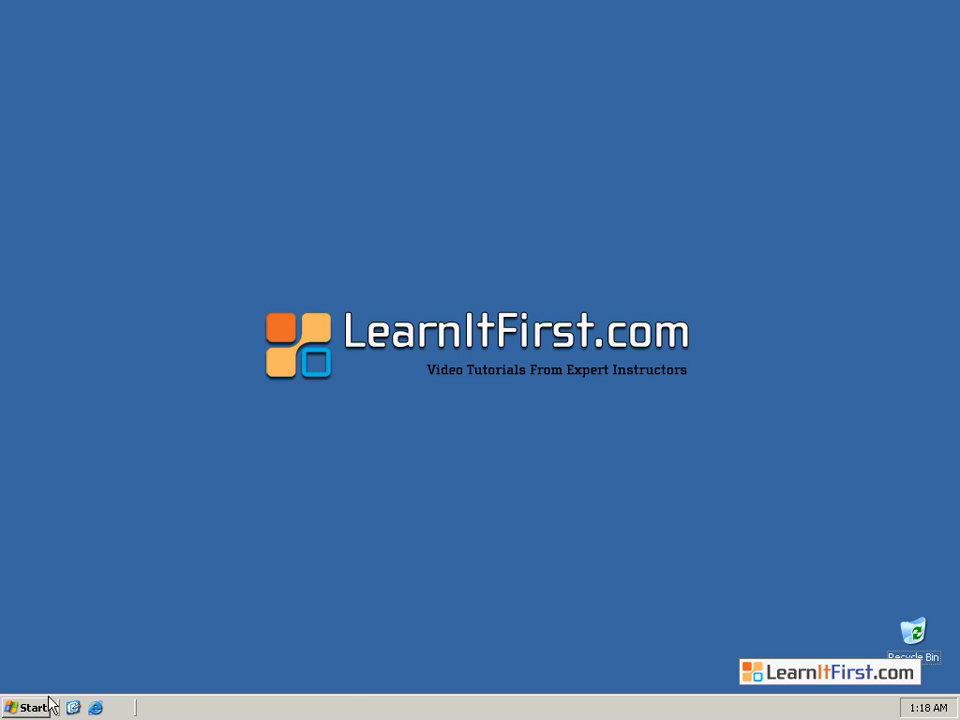
Show the My Computer context menu from the Start menu
{"action": "left_click", "coordinate": [28, 707]}
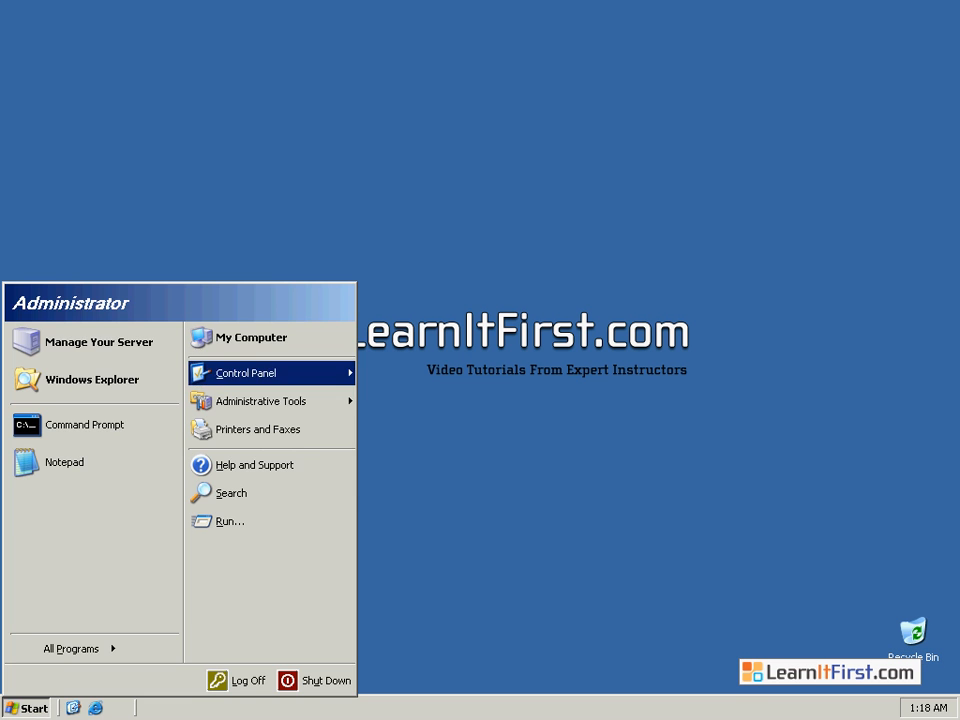
{"action": "right_click", "coordinate": [251, 337]}
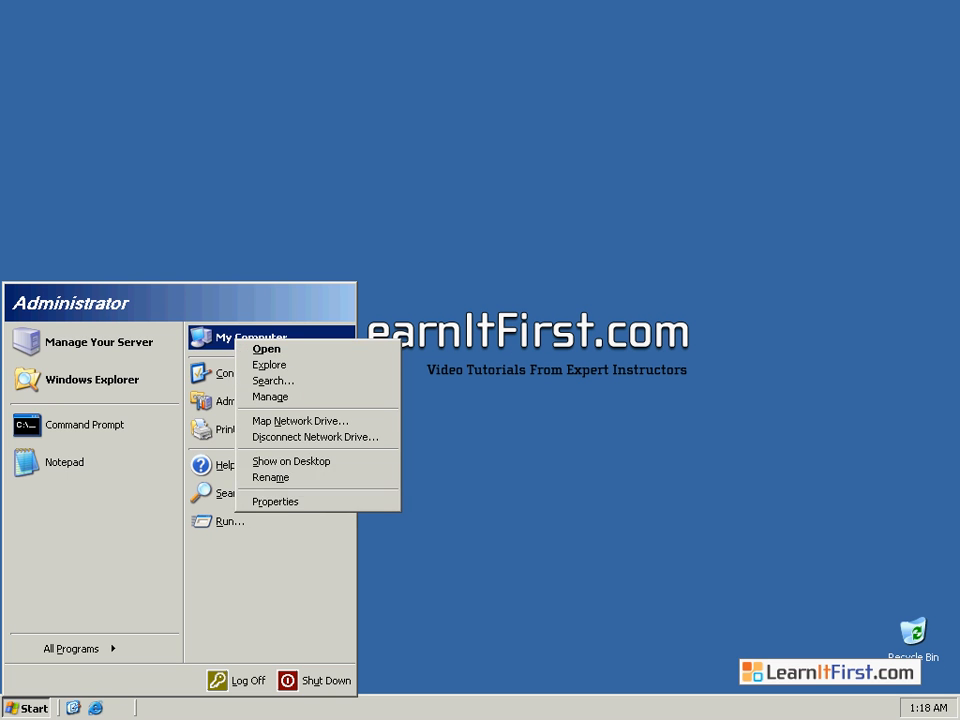
View System Properties and the Computer Name tab showing ISAServer in WORKGROUP
{"action": "left_click", "coordinate": [275, 501]}
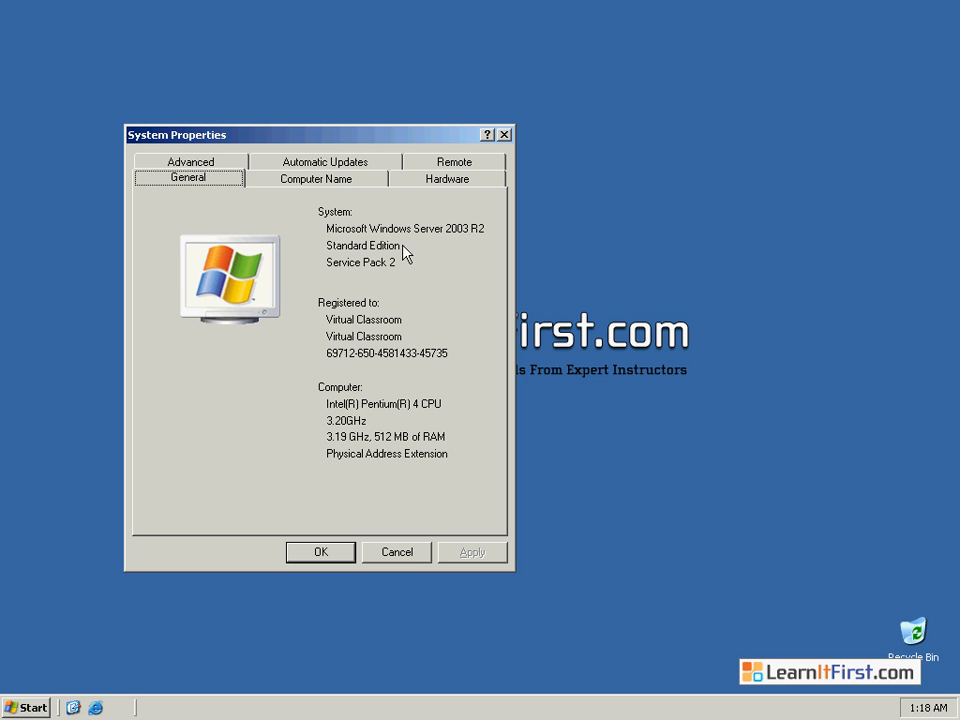
{"action": "mouse_move", "coordinate": [392, 272]}
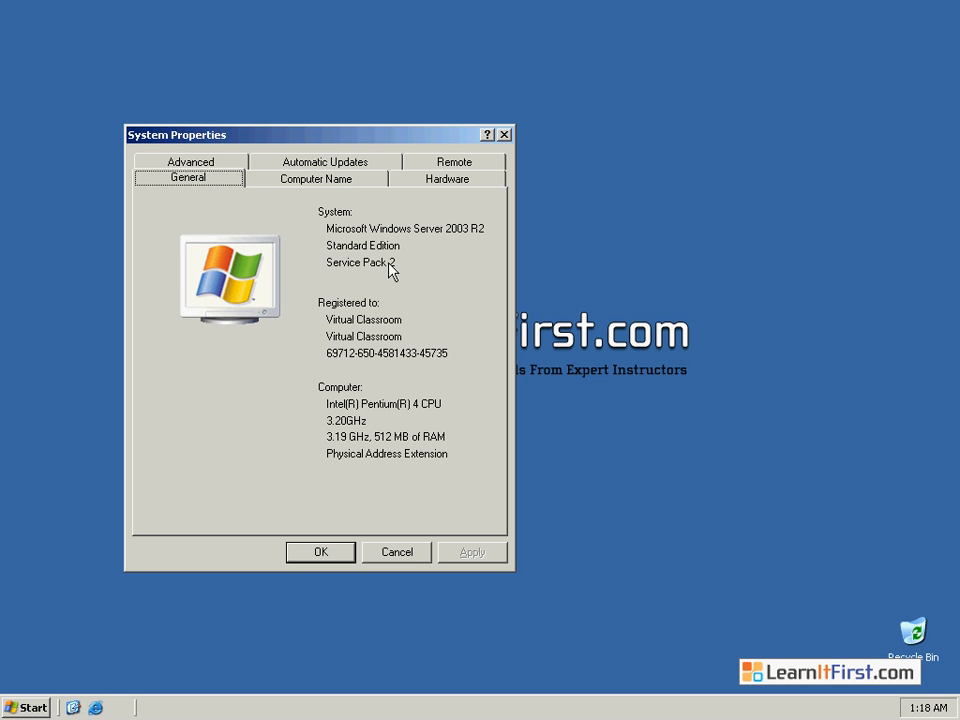
{"action": "mouse_move", "coordinate": [392, 452]}
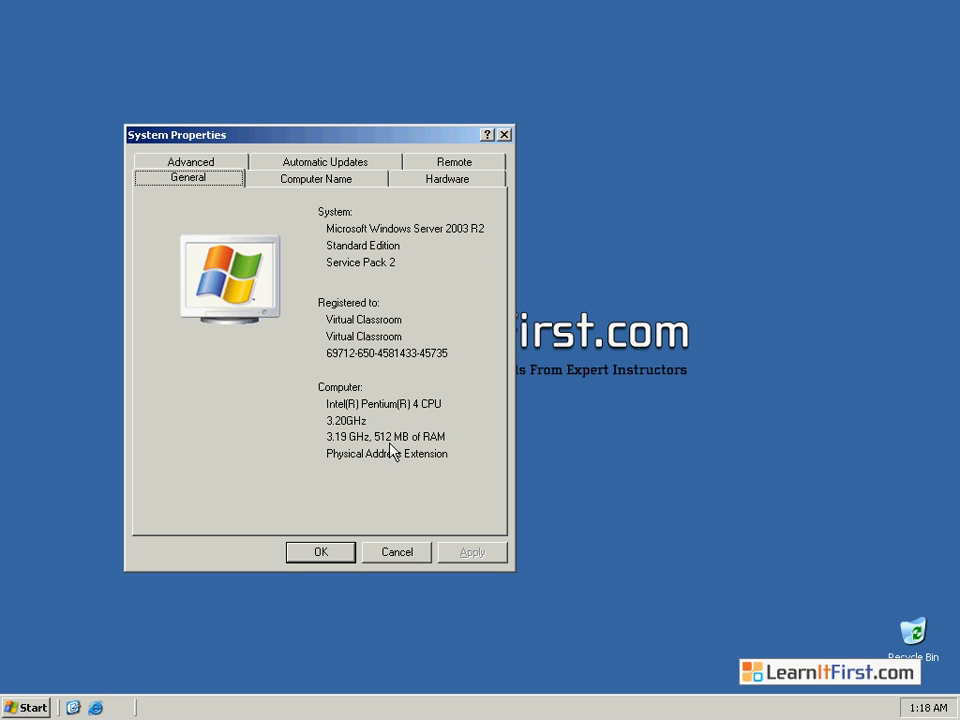
{"action": "mouse_move", "coordinate": [345, 197]}
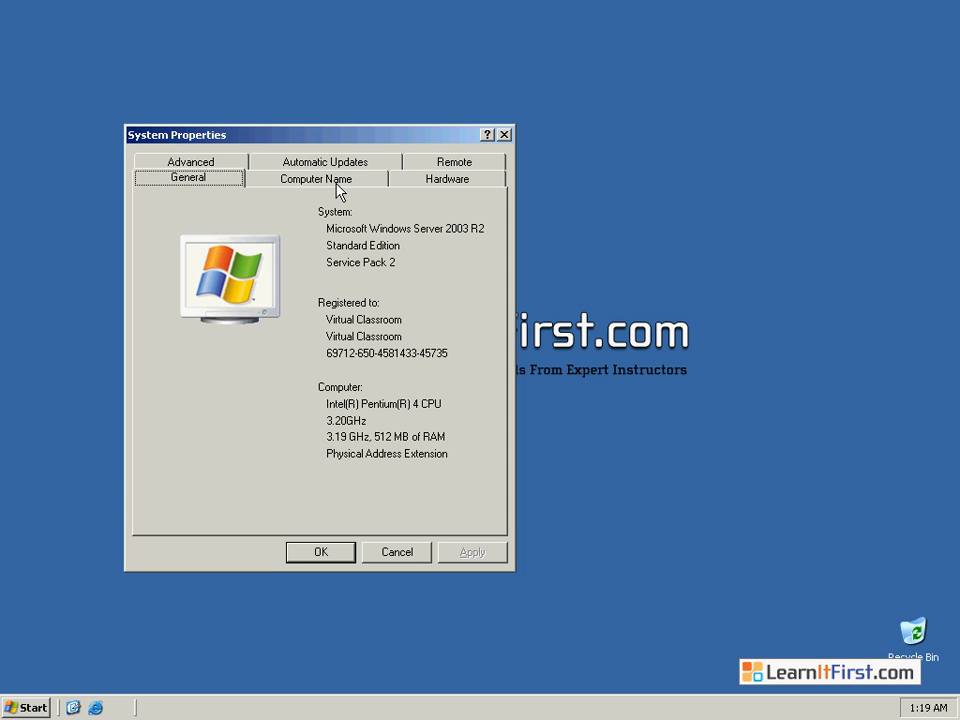
{"action": "left_click", "coordinate": [316, 178]}
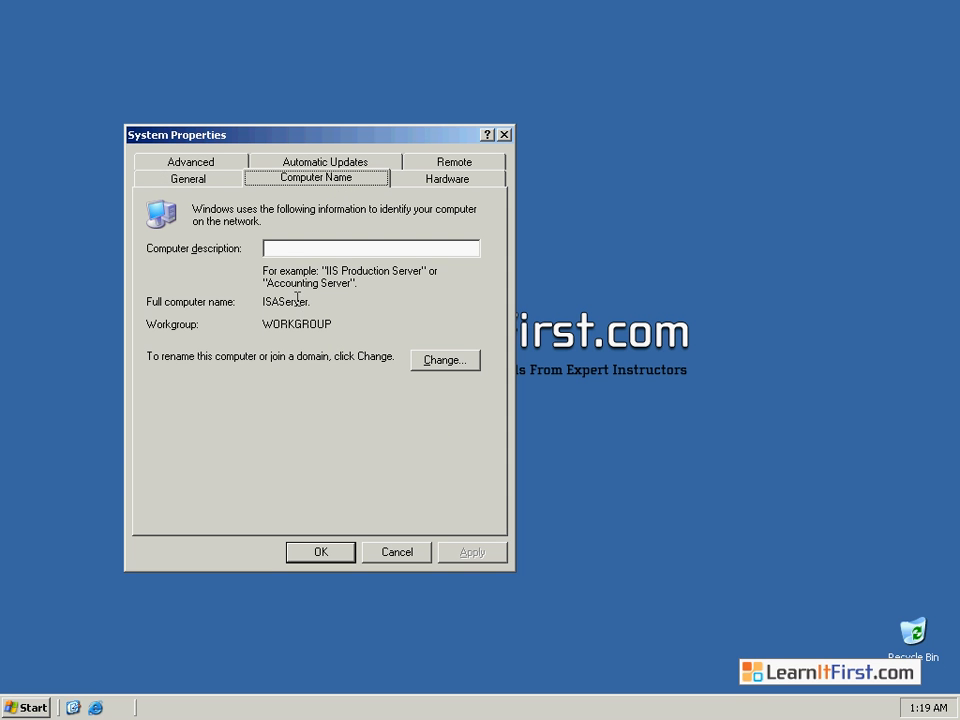
{"action": "mouse_move", "coordinate": [320, 300]}
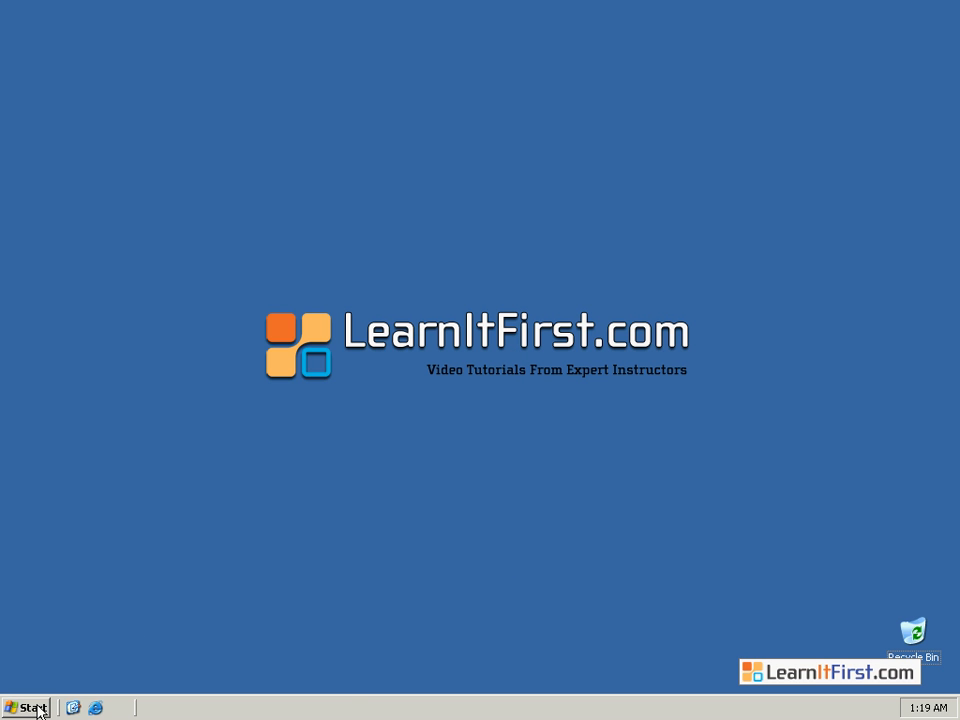
Open Network Connections from Control Panel and select Local Area Connection, then Local Area Connection 2
{"action": "left_click", "coordinate": [30, 708]}
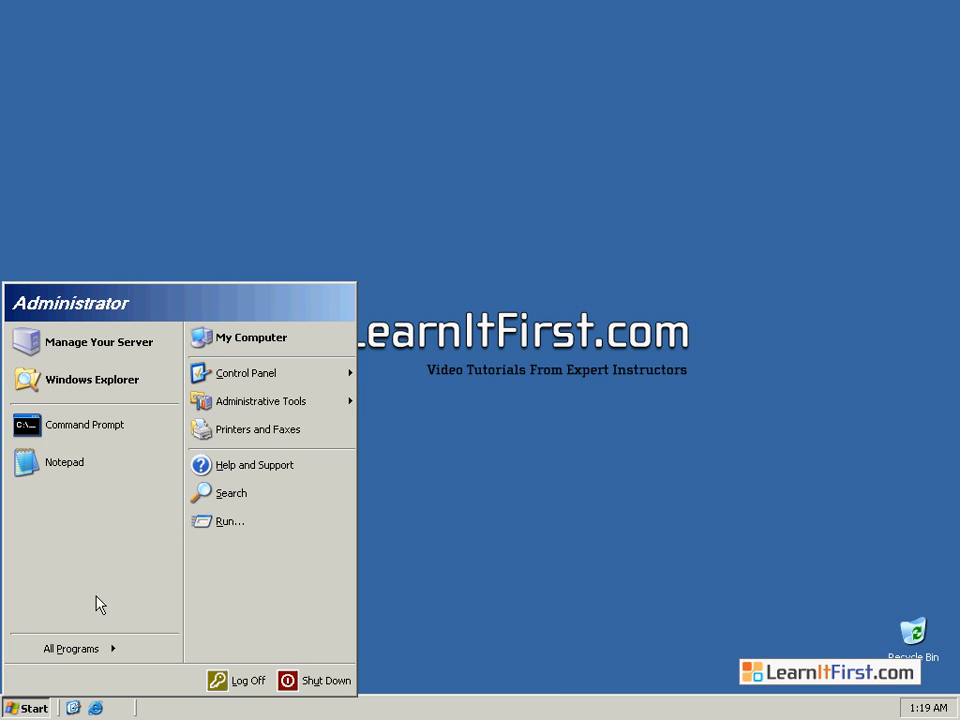
{"action": "left_click", "coordinate": [246, 372]}
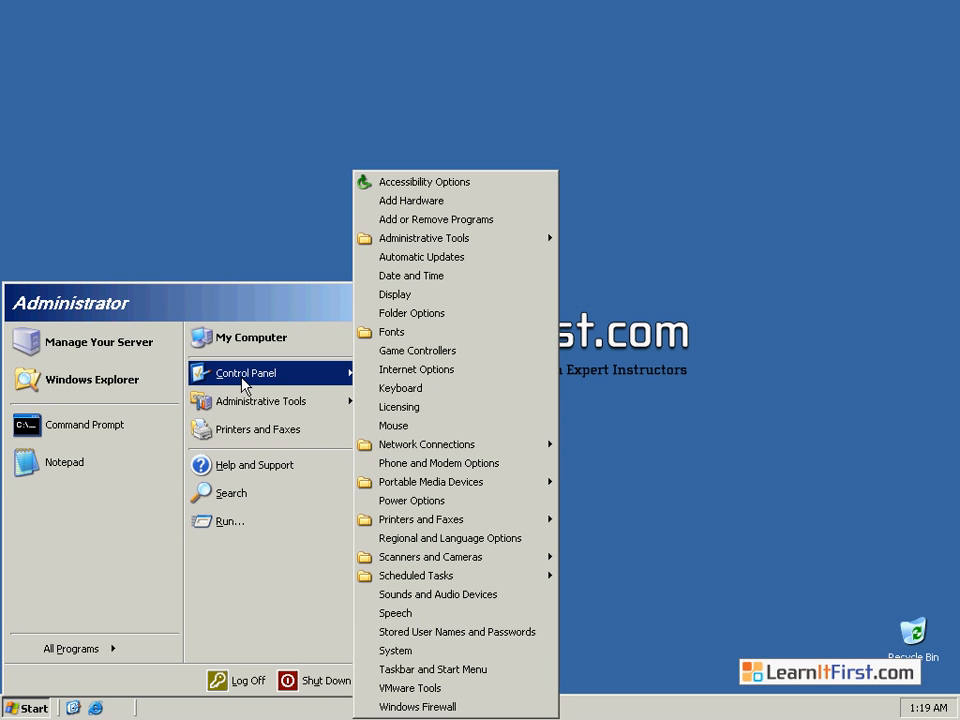
{"action": "mouse_move", "coordinate": [425, 444]}
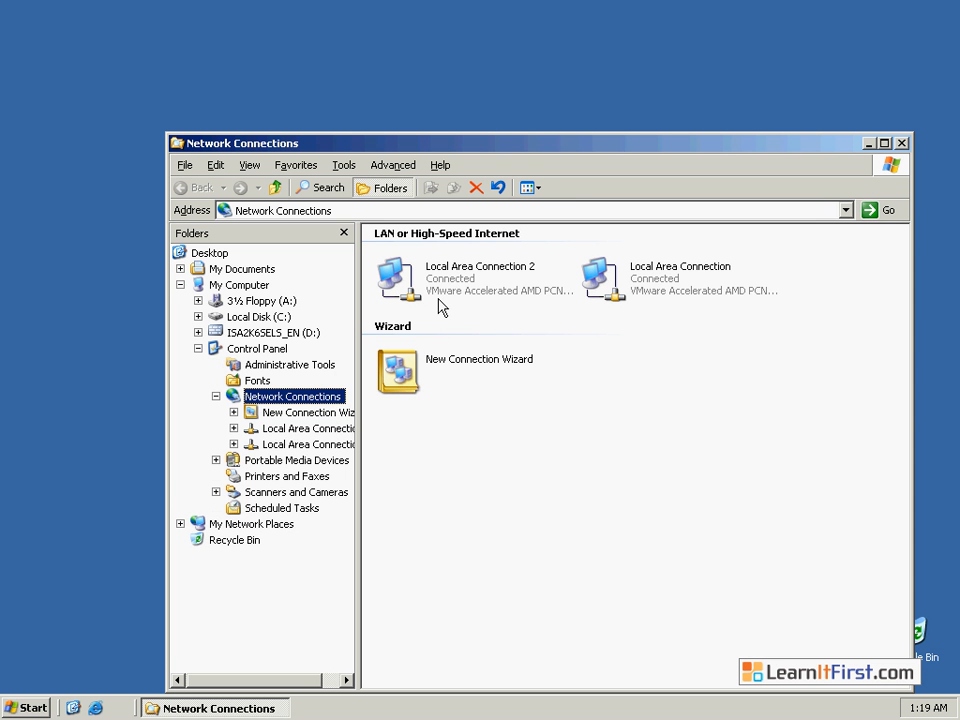
{"action": "mouse_move", "coordinate": [658, 286]}
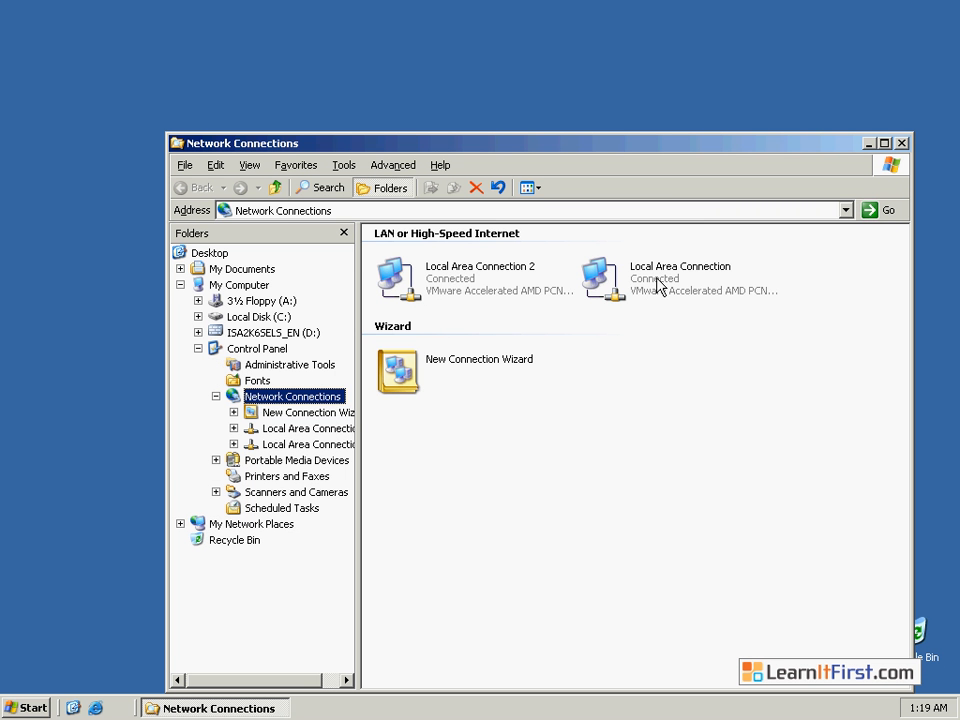
{"action": "left_click", "coordinate": [680, 278]}
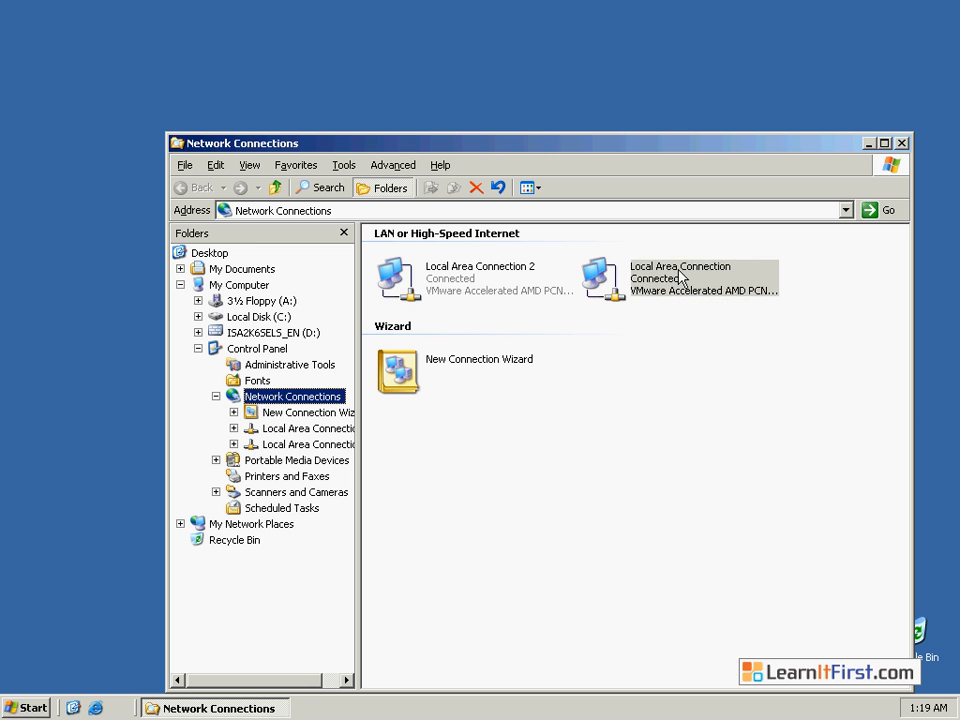
{"action": "left_click", "coordinate": [480, 278]}
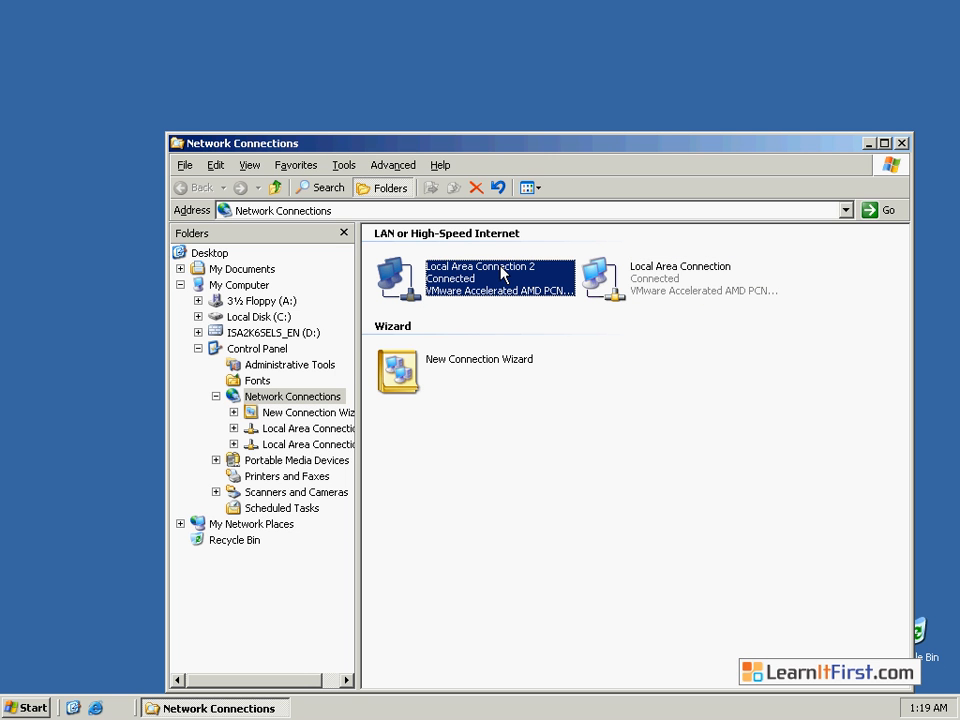
{"action": "mouse_move", "coordinate": [653, 272]}
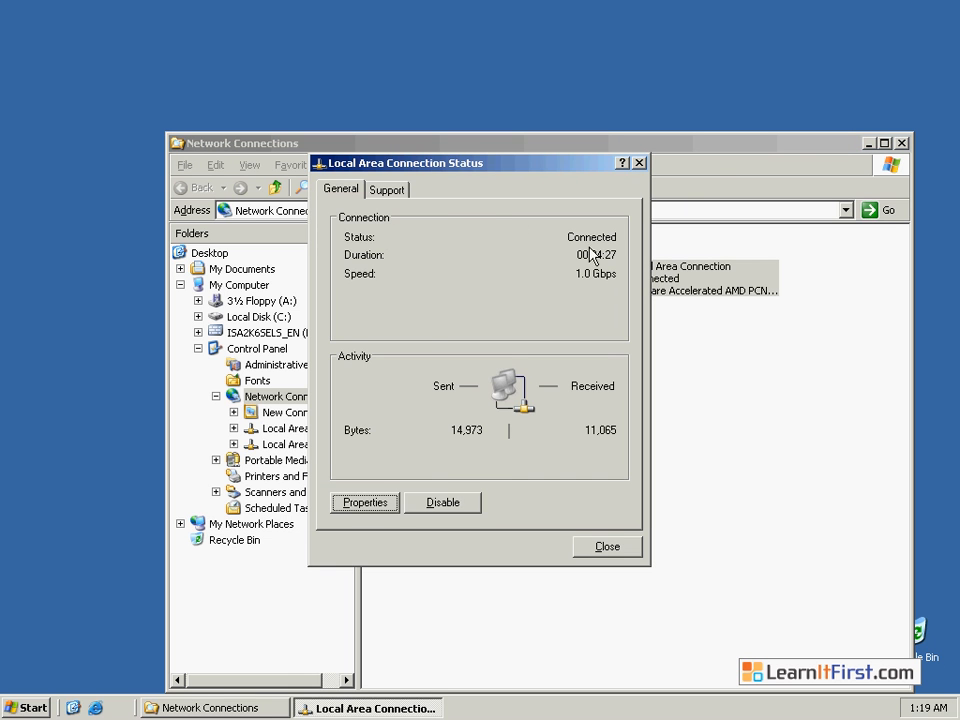
{"action": "mouse_move", "coordinate": [427, 207]}
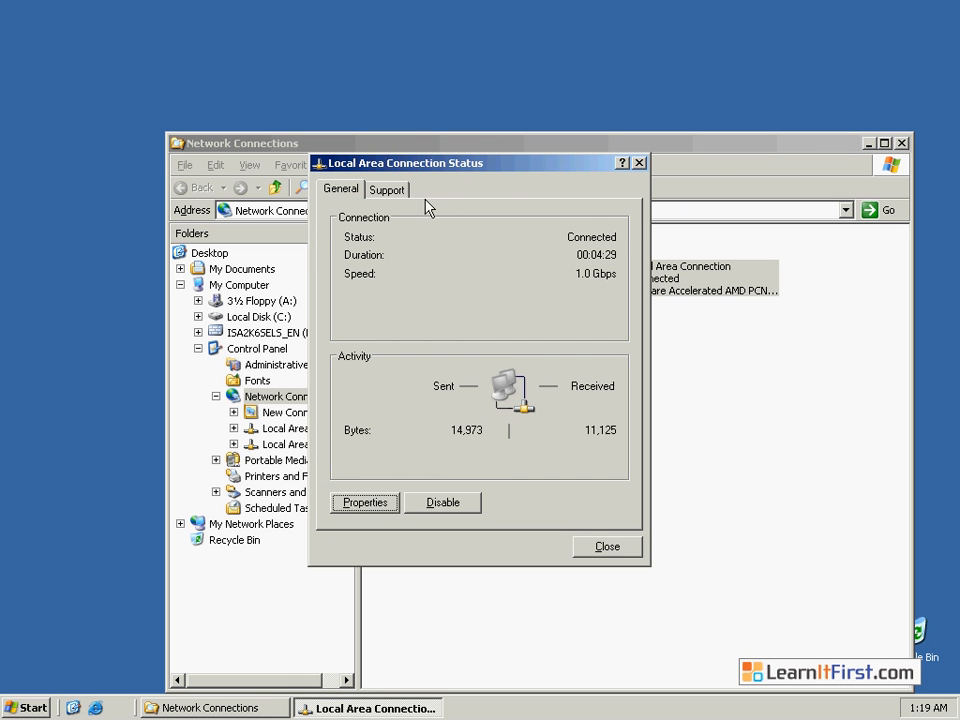
Check the Support tab showing manual IP 192.168.1.254, mask 255.255.255.0, gateway 192.168.1.1
{"action": "left_click", "coordinate": [387, 189]}
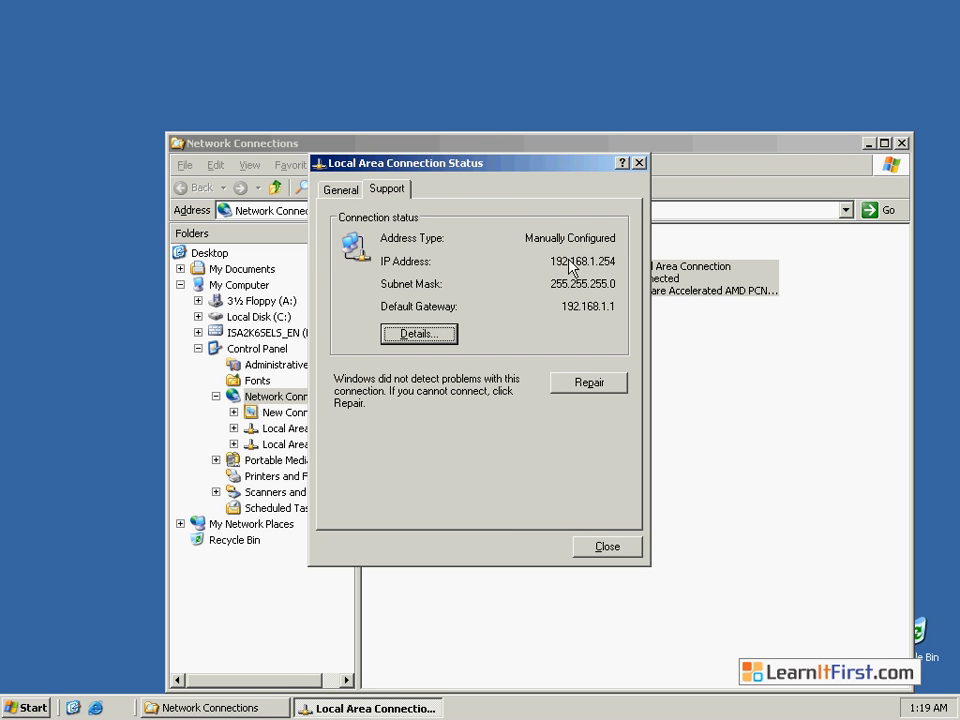
{"action": "mouse_move", "coordinate": [595, 250]}
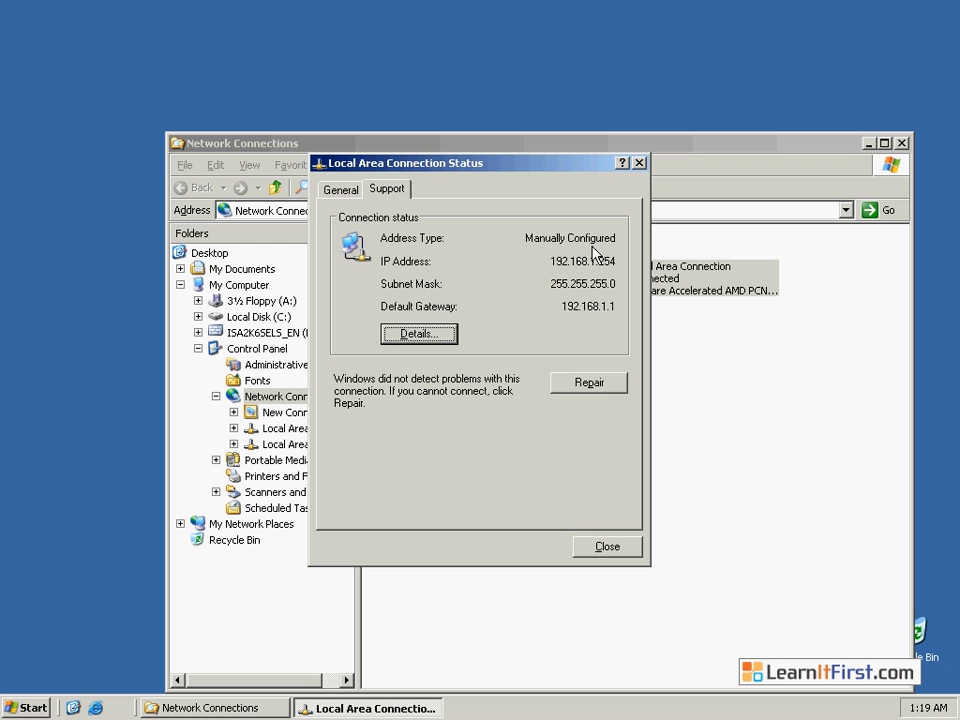
{"action": "mouse_move", "coordinate": [567, 270]}
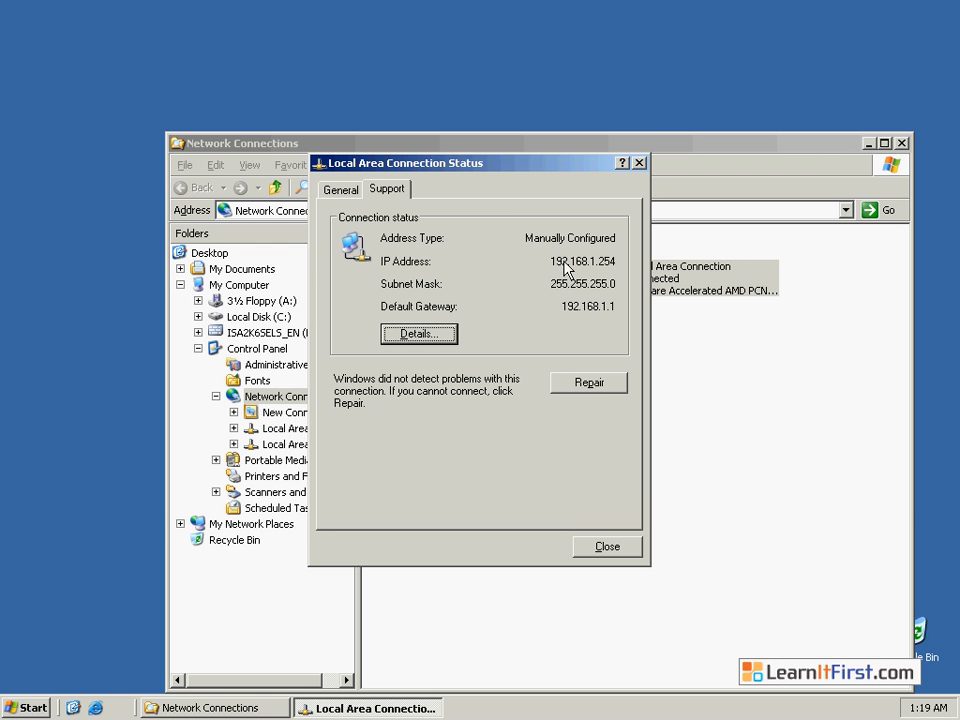
{"action": "mouse_move", "coordinate": [610, 268]}
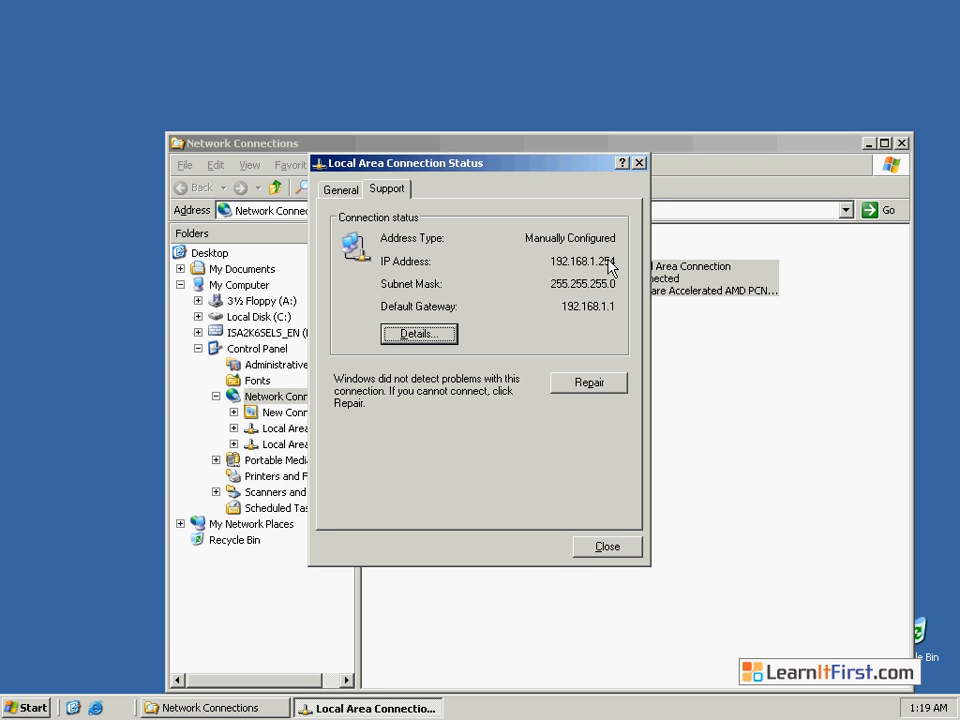
{"action": "mouse_move", "coordinate": [585, 313]}
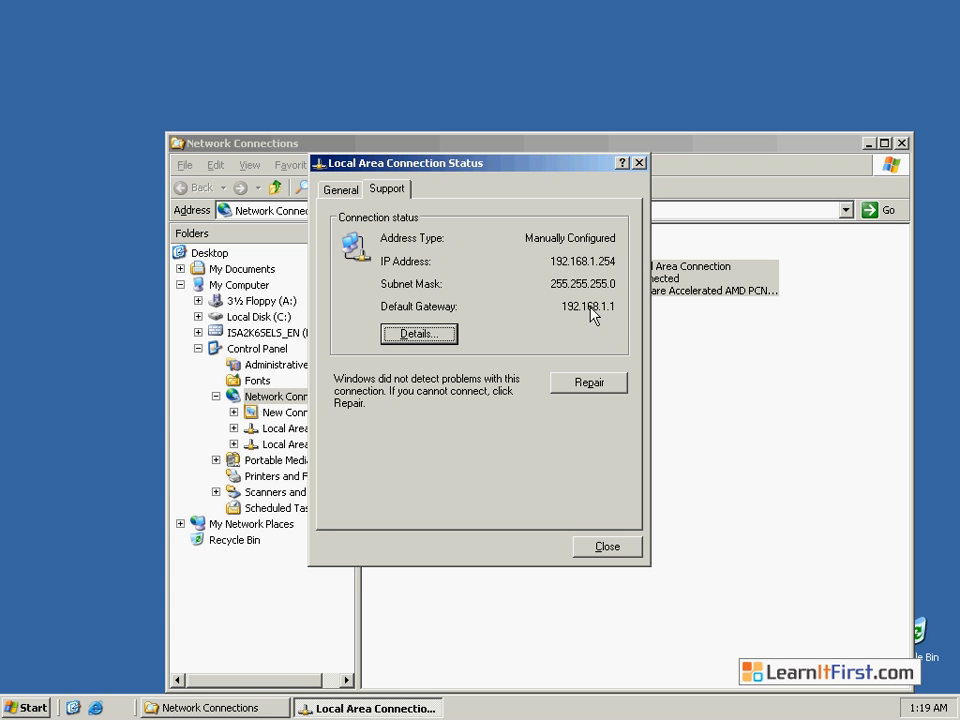
{"action": "mouse_move", "coordinate": [622, 310]}
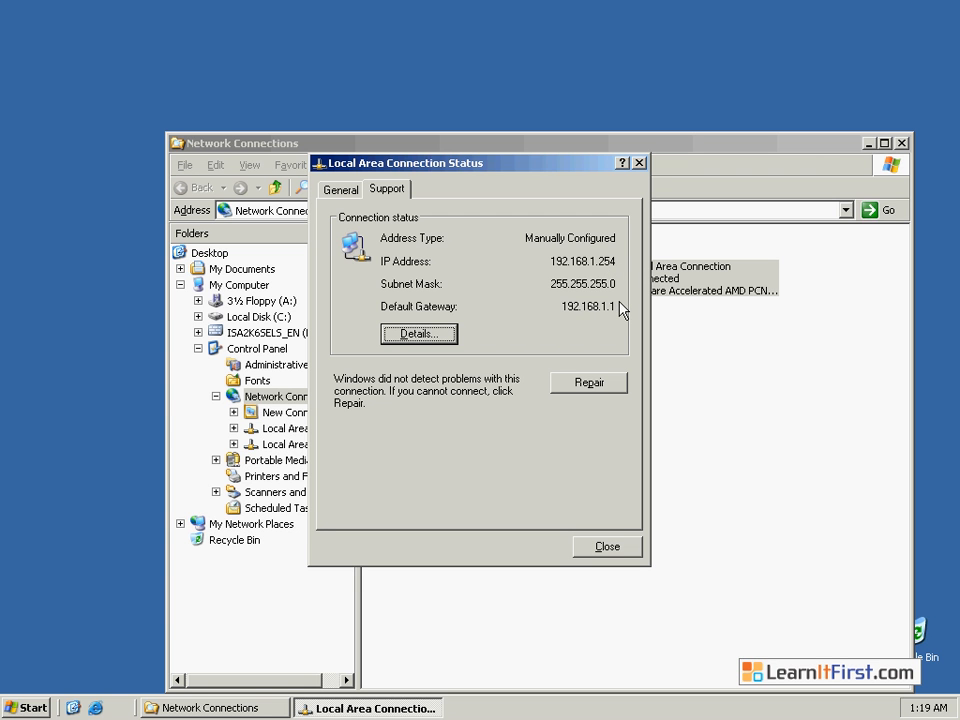
{"action": "mouse_move", "coordinate": [590, 270]}
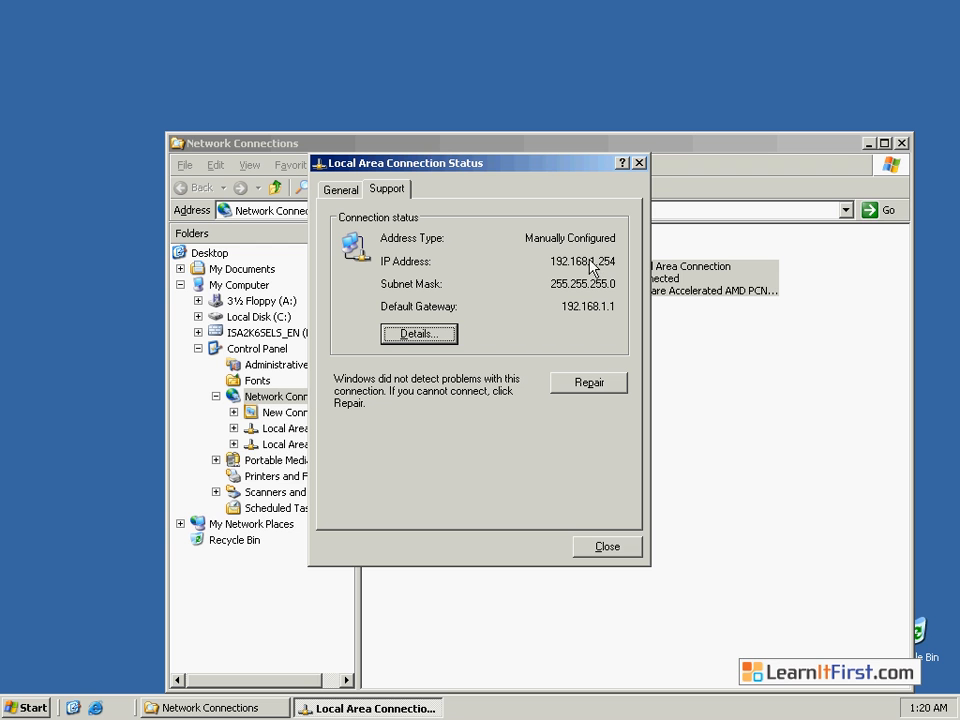
{"action": "mouse_move", "coordinate": [583, 315]}
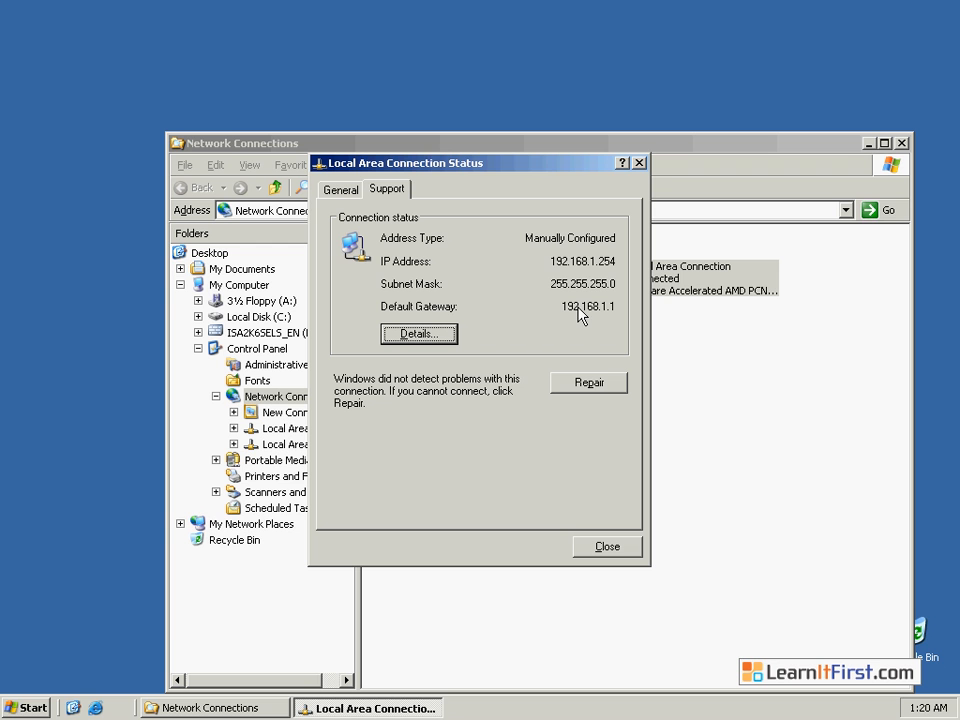
{"action": "mouse_move", "coordinate": [600, 275]}
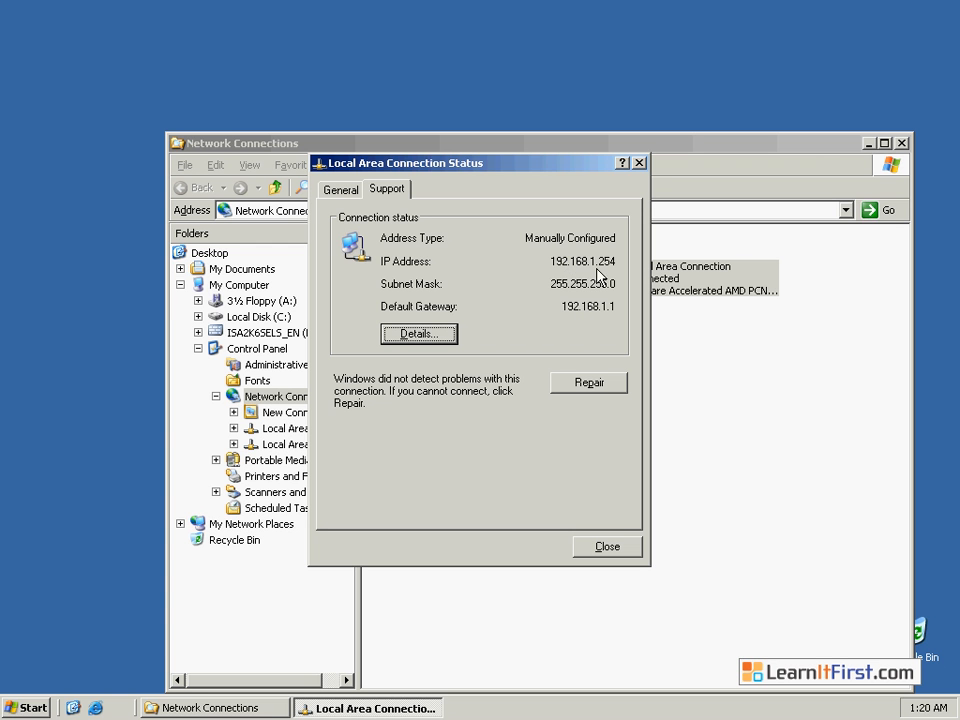
{"action": "mouse_move", "coordinate": [613, 313]}
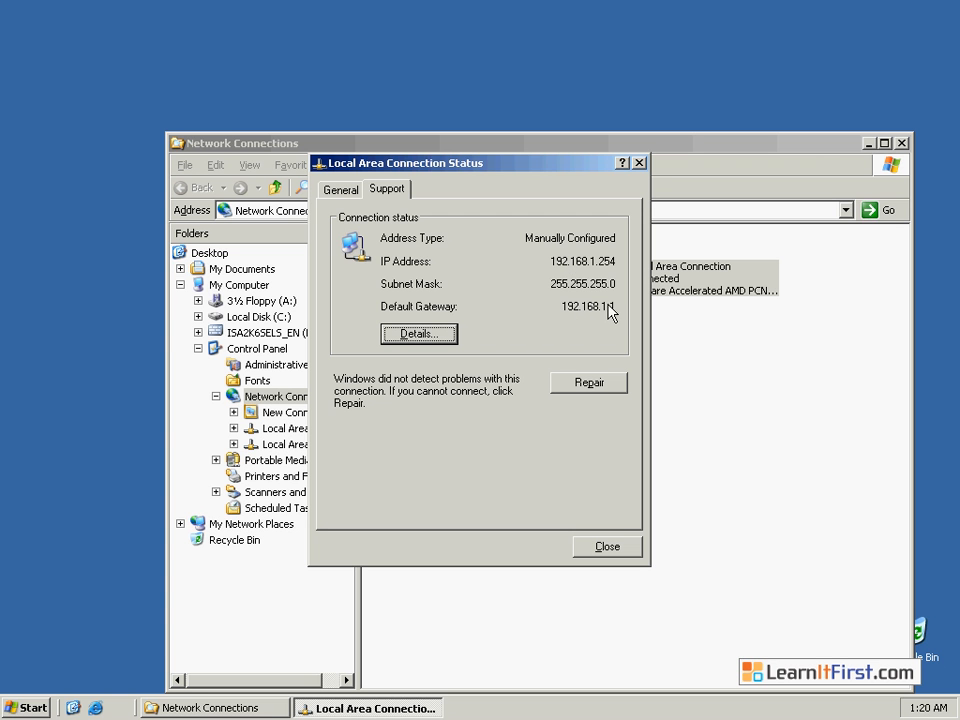
{"action": "mouse_move", "coordinate": [581, 313]}
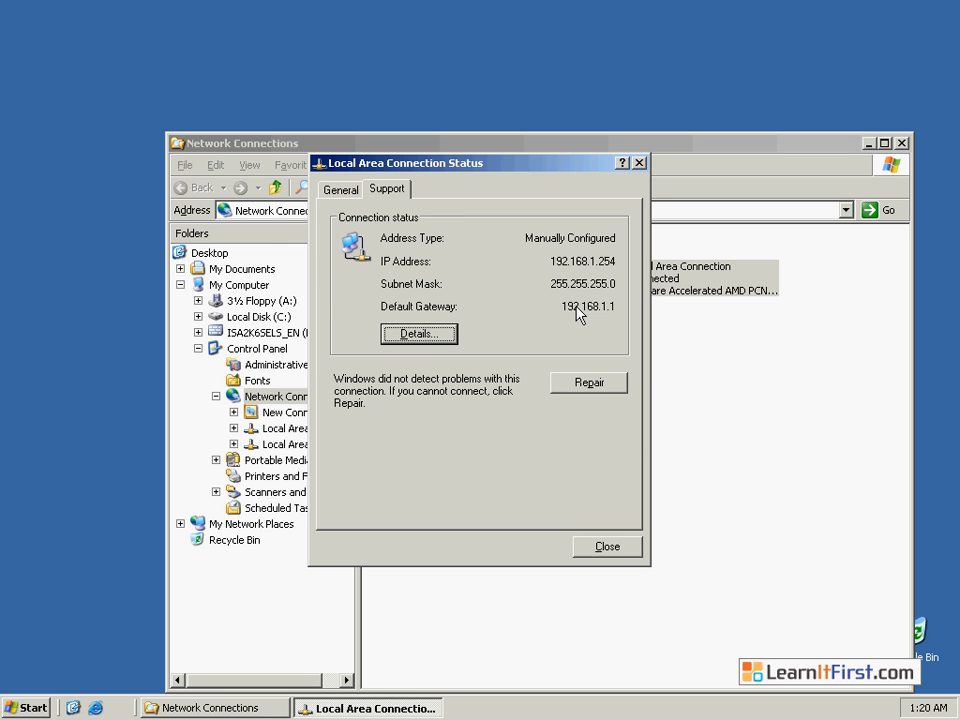
{"action": "mouse_move", "coordinate": [642, 547]}
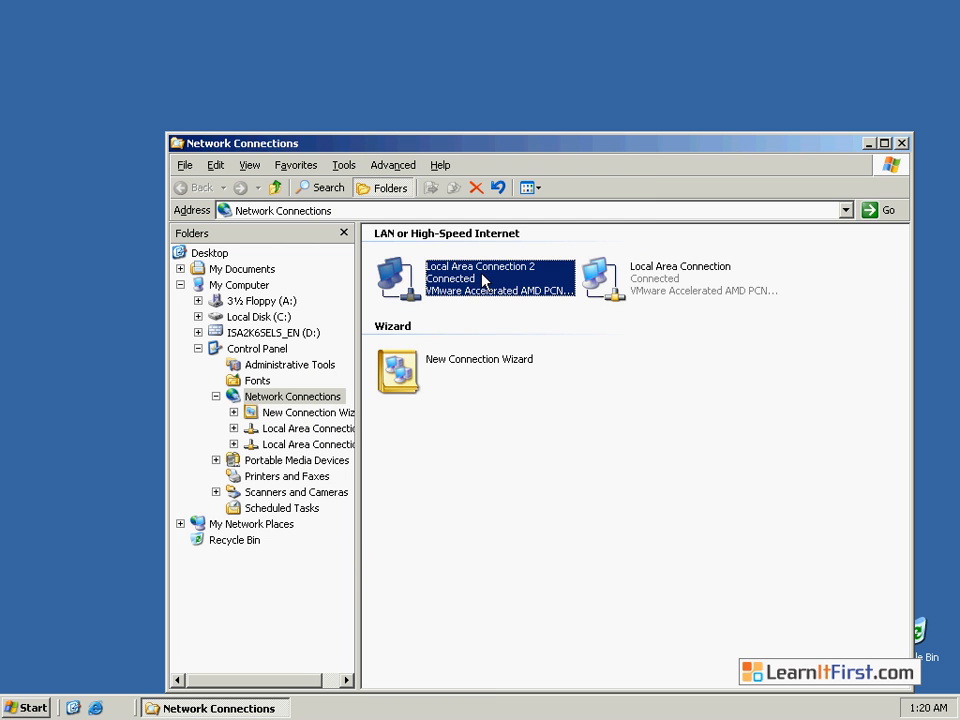
{"action": "right_click", "coordinate": [490, 280]}
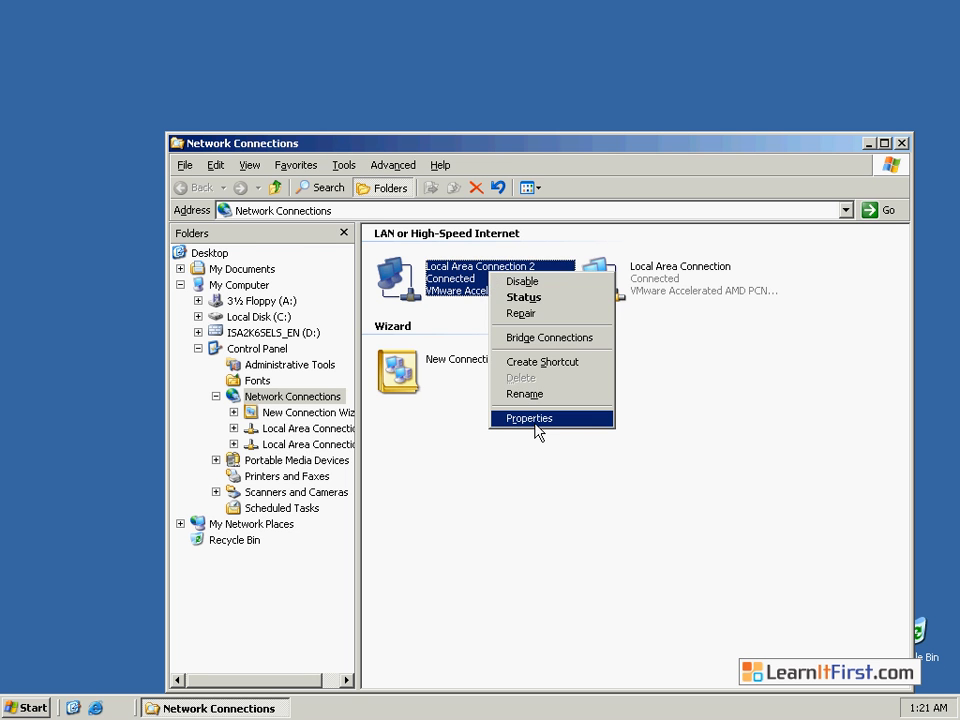
{"action": "left_click", "coordinate": [529, 418]}
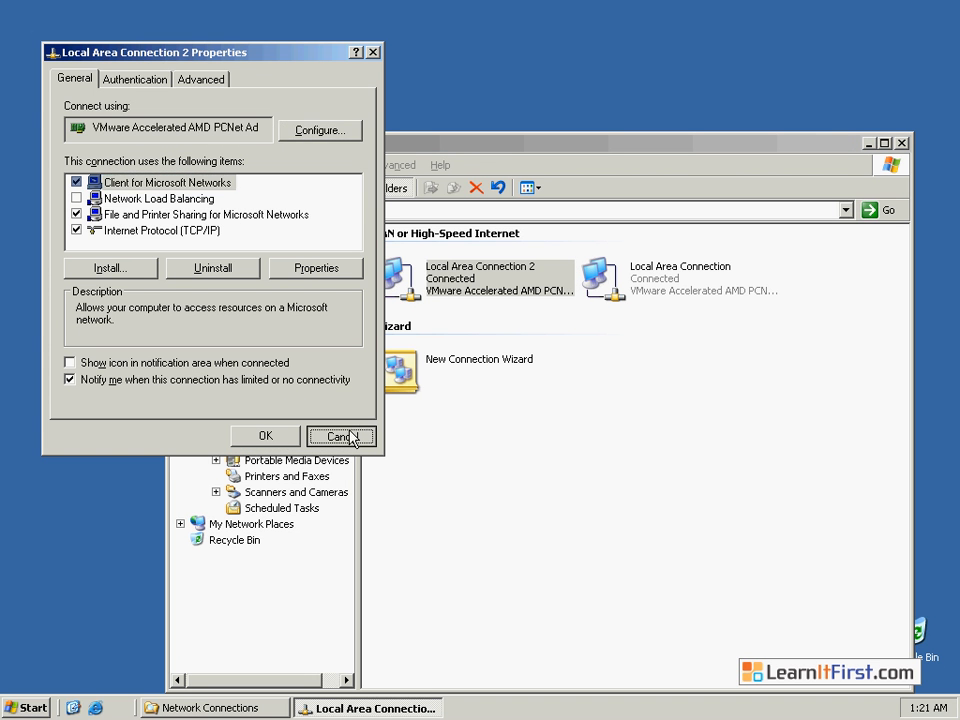
{"action": "right_click", "coordinate": [499, 278]}
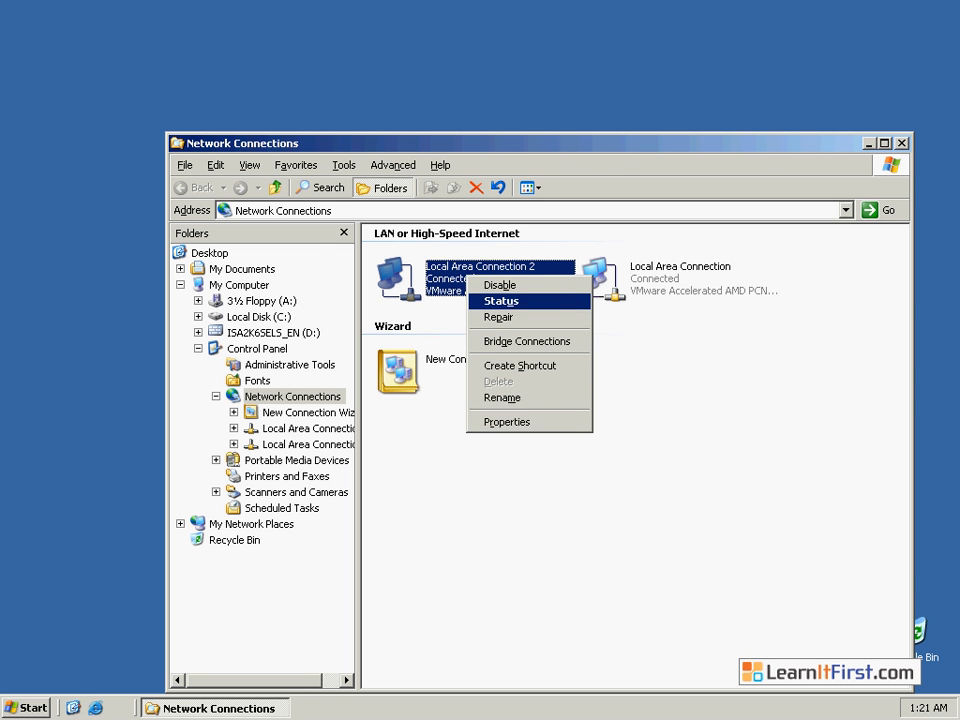
{"action": "left_click", "coordinate": [500, 300]}
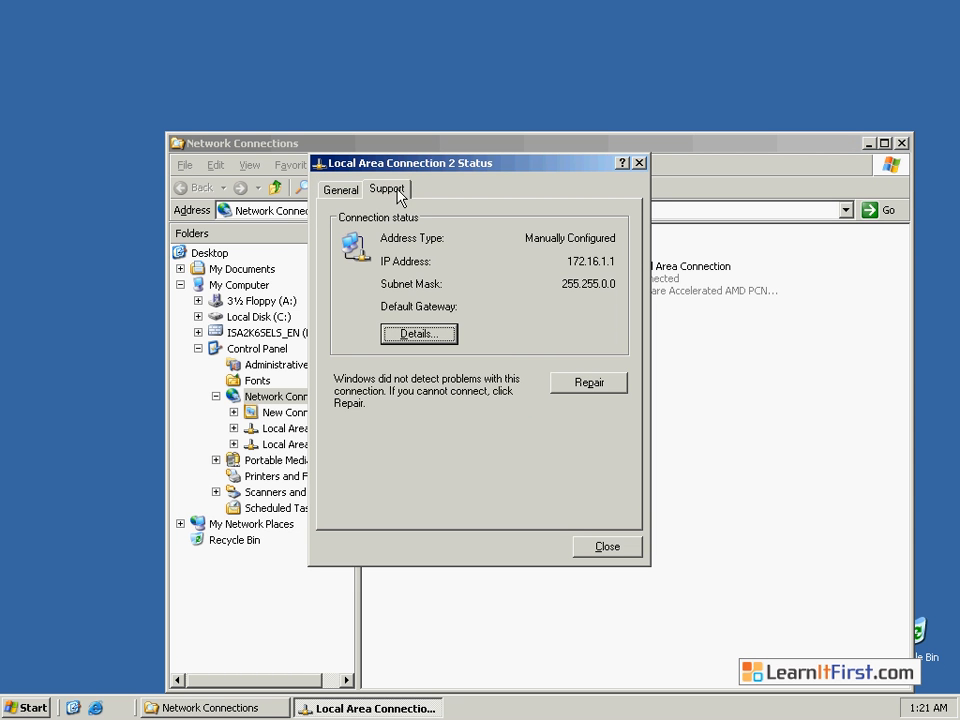
{"action": "mouse_move", "coordinate": [571, 256]}
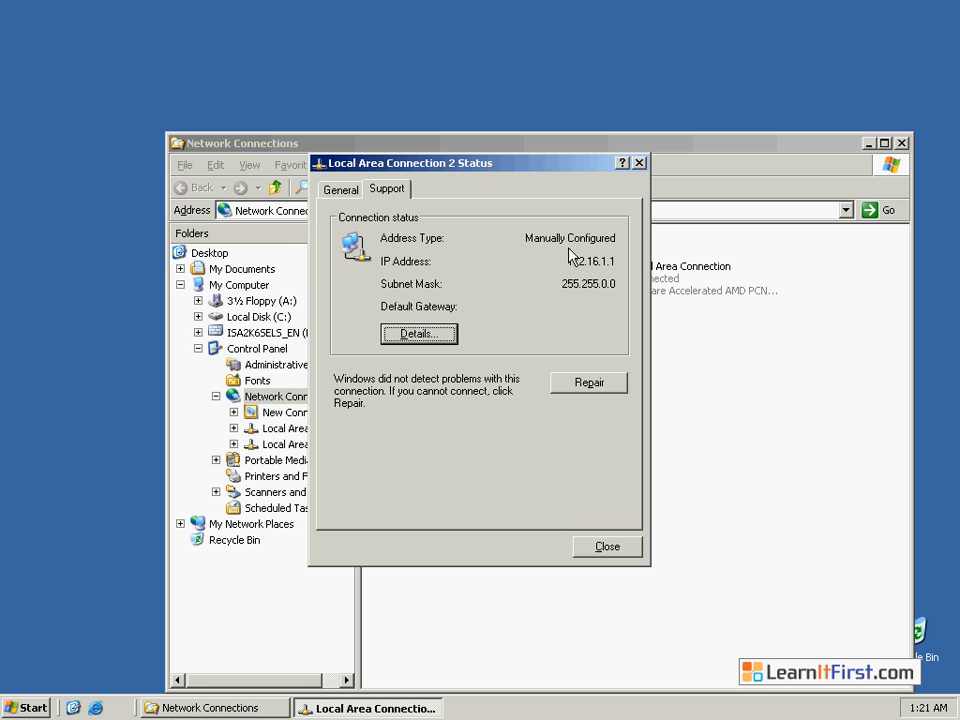
{"action": "mouse_move", "coordinate": [578, 268]}
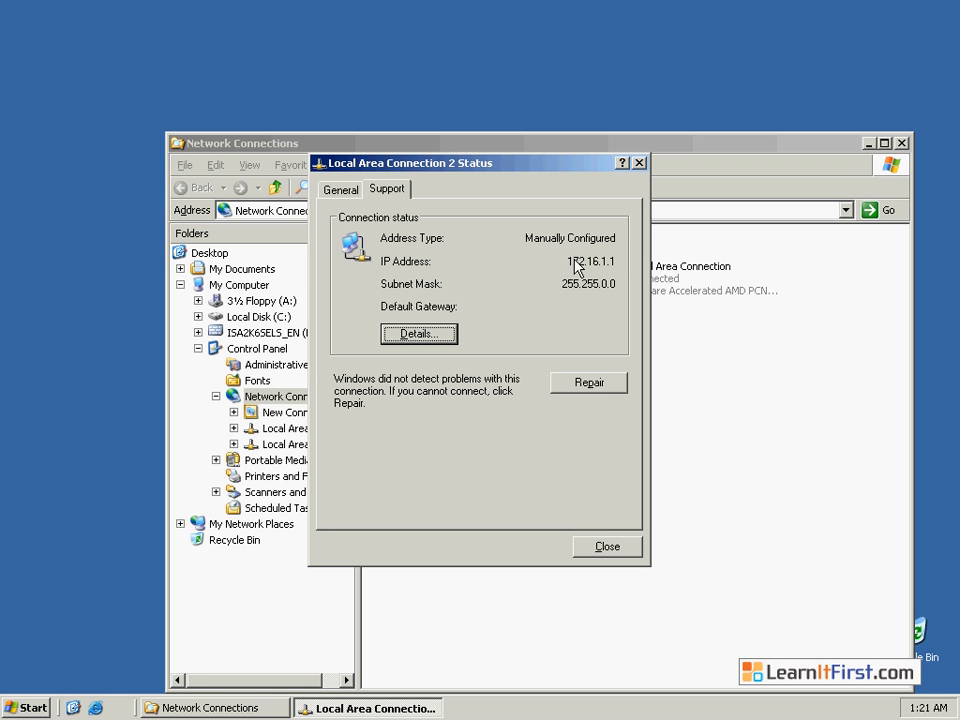
{"action": "mouse_move", "coordinate": [610, 272]}
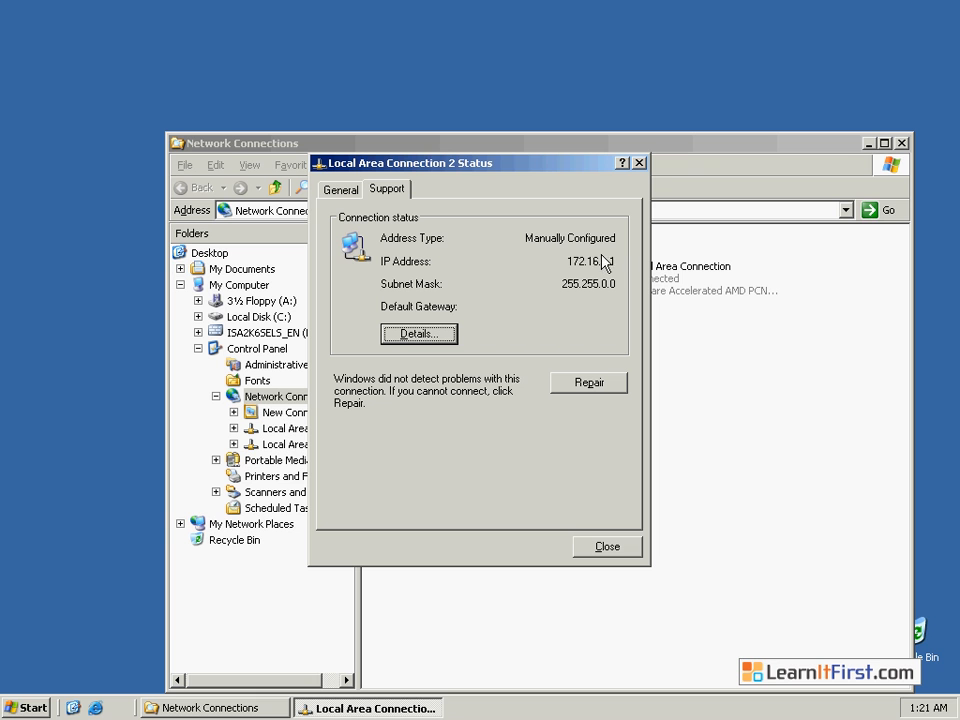
{"action": "mouse_move", "coordinate": [568, 255]}
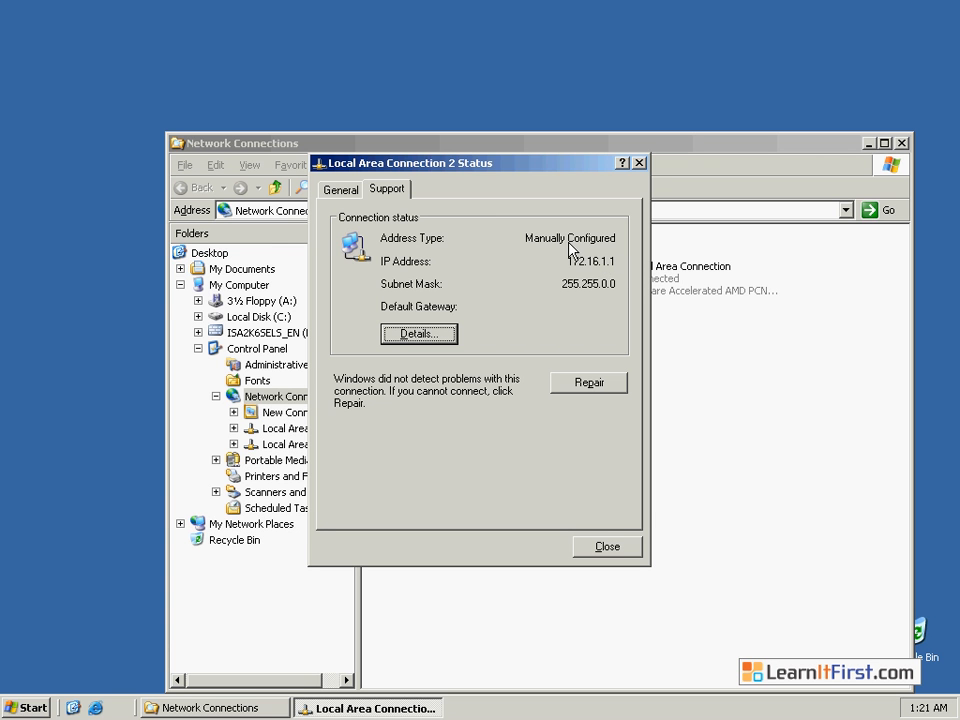
{"action": "mouse_move", "coordinate": [588, 282]}
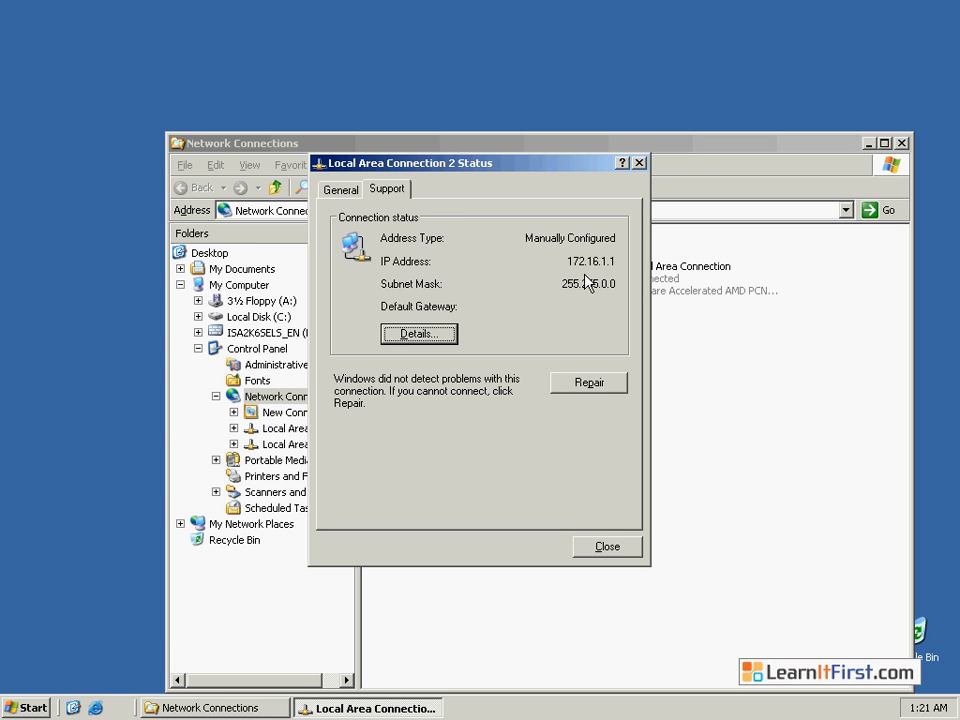
{"action": "mouse_move", "coordinate": [617, 540]}
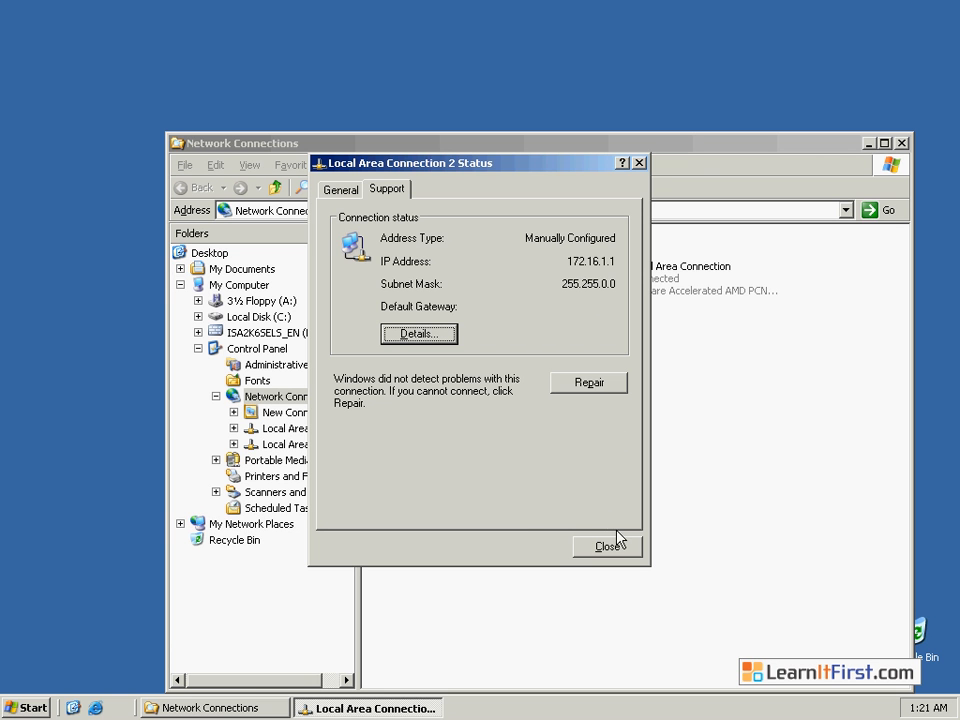
{"action": "mouse_move", "coordinate": [614, 518]}
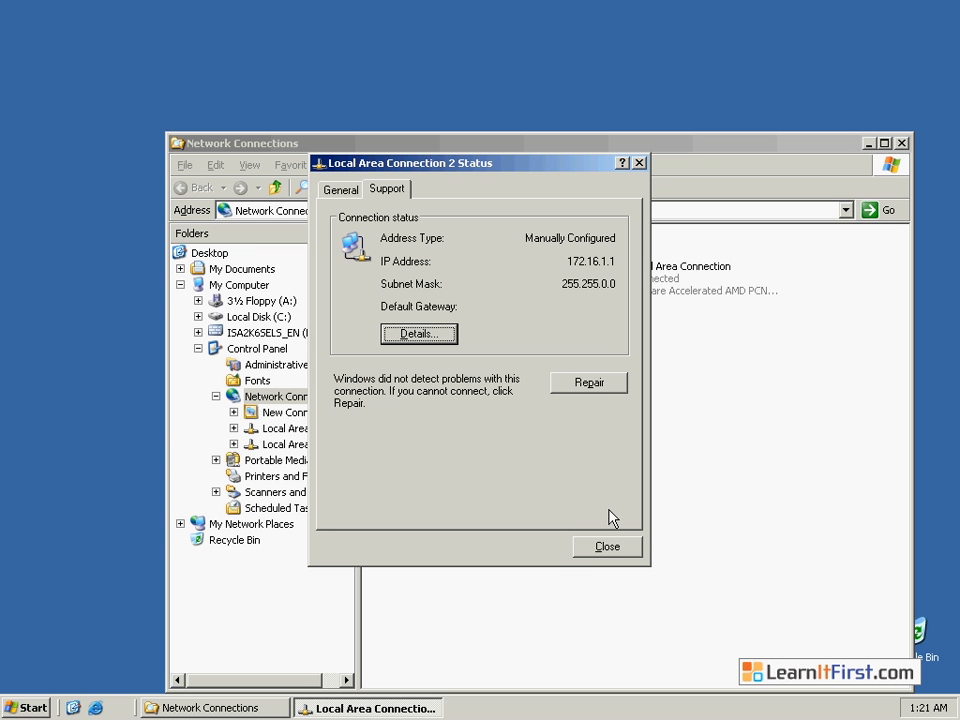
{"action": "mouse_move", "coordinate": [605, 503]}
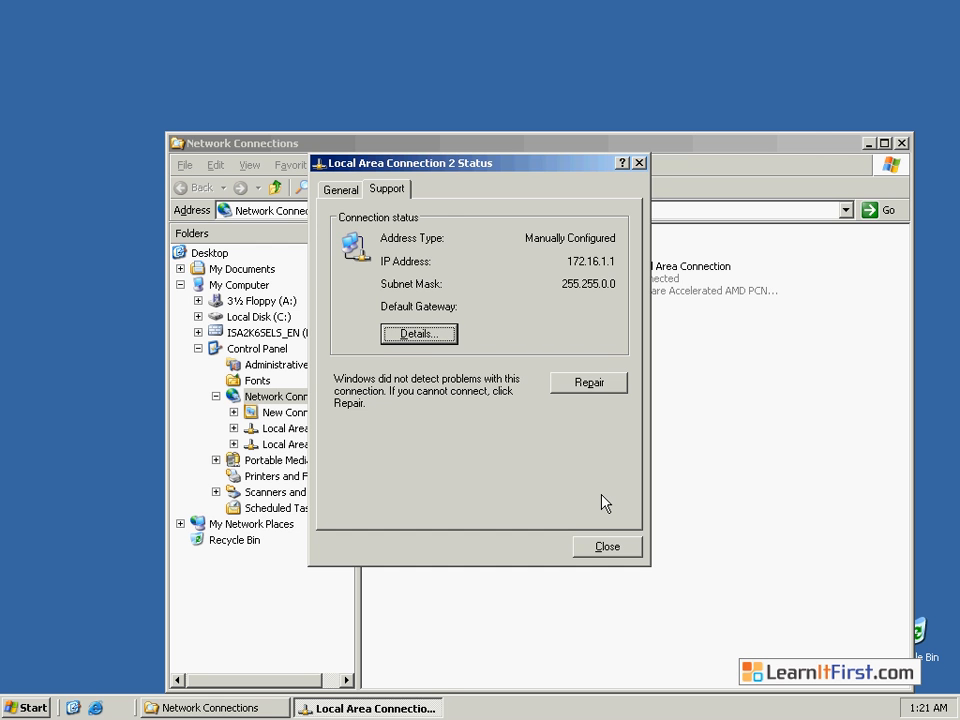
{"action": "left_click", "coordinate": [607, 546]}
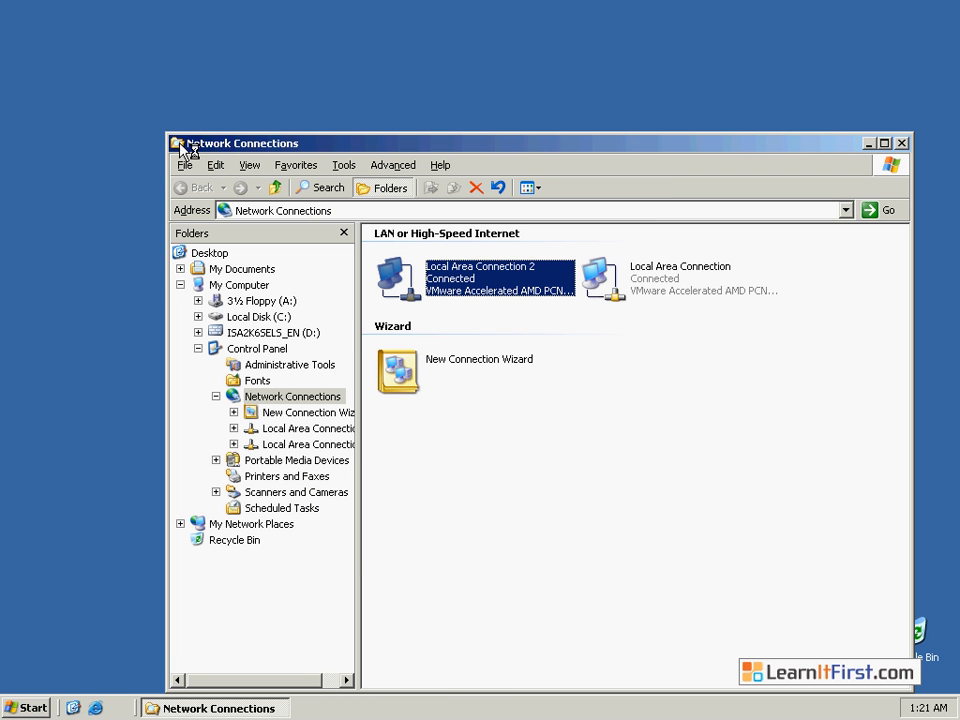
Close Network Connections and launch ISA Server 2006 setup from the ISA2K6SELS_EN (D:) CD
{"action": "left_click", "coordinate": [901, 142]}
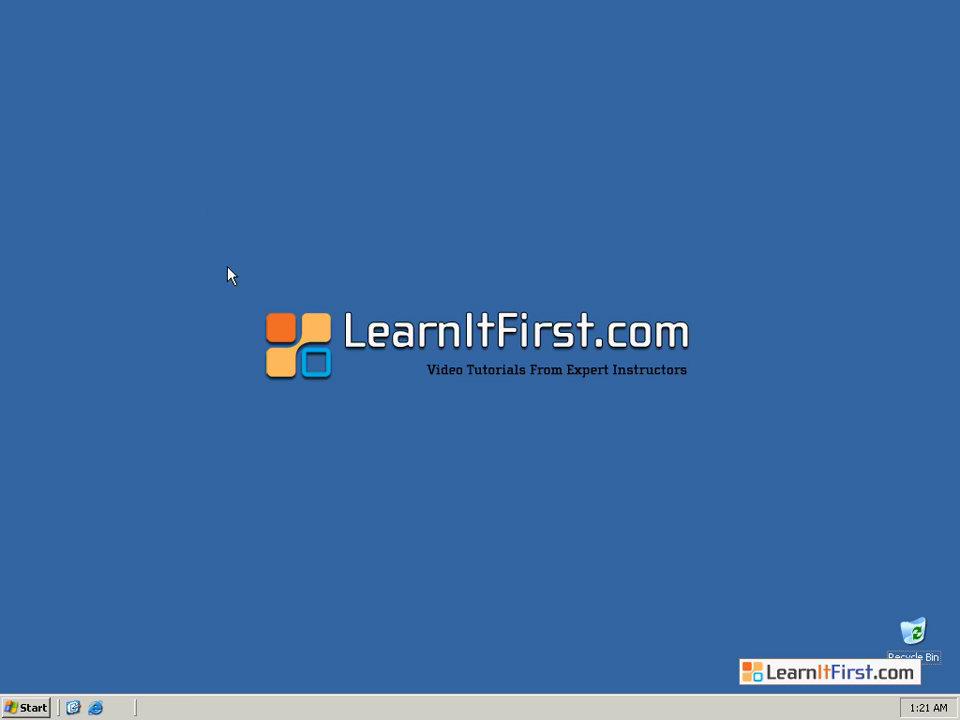
{"action": "left_click", "coordinate": [28, 707]}
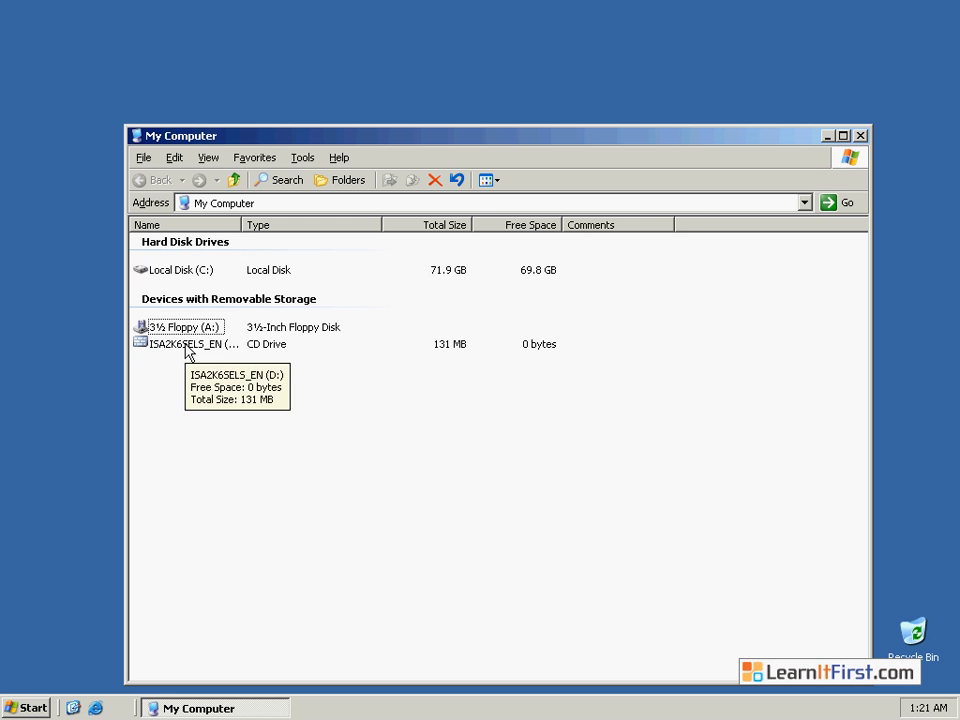
{"action": "double_click", "coordinate": [193, 343]}
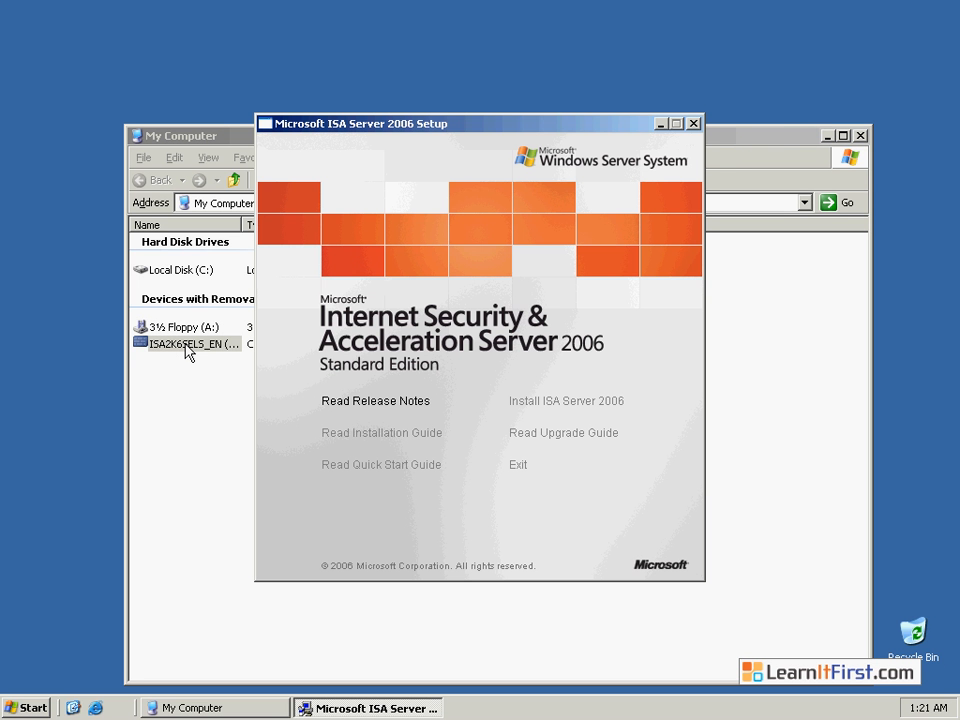